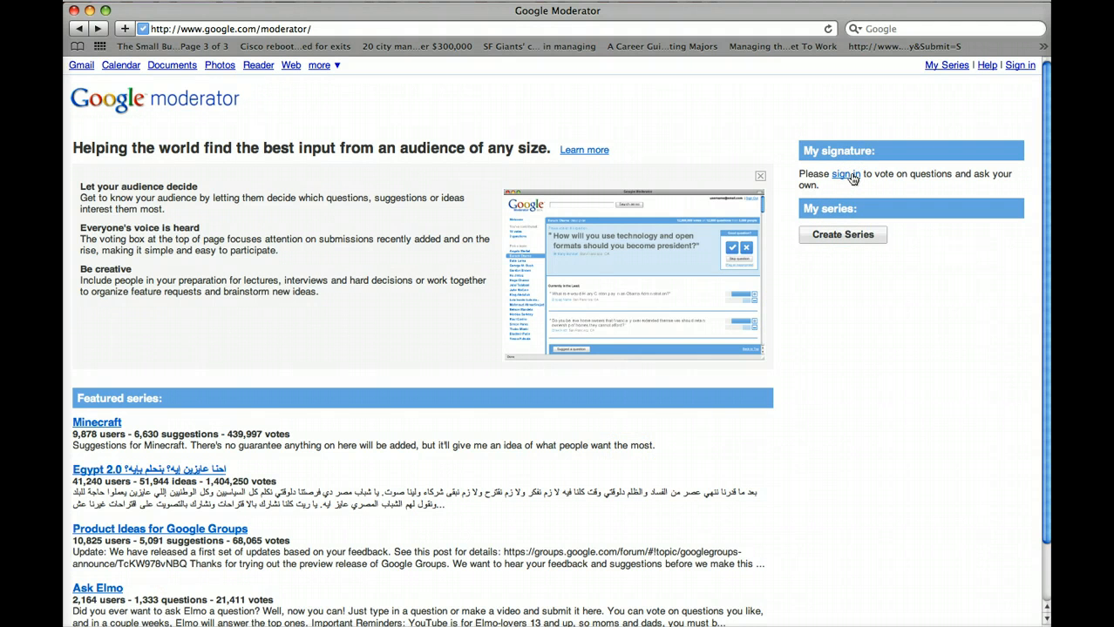
Go to the Google Account sign-in page from the Moderator home page's 'sign in' link
click(843, 174)
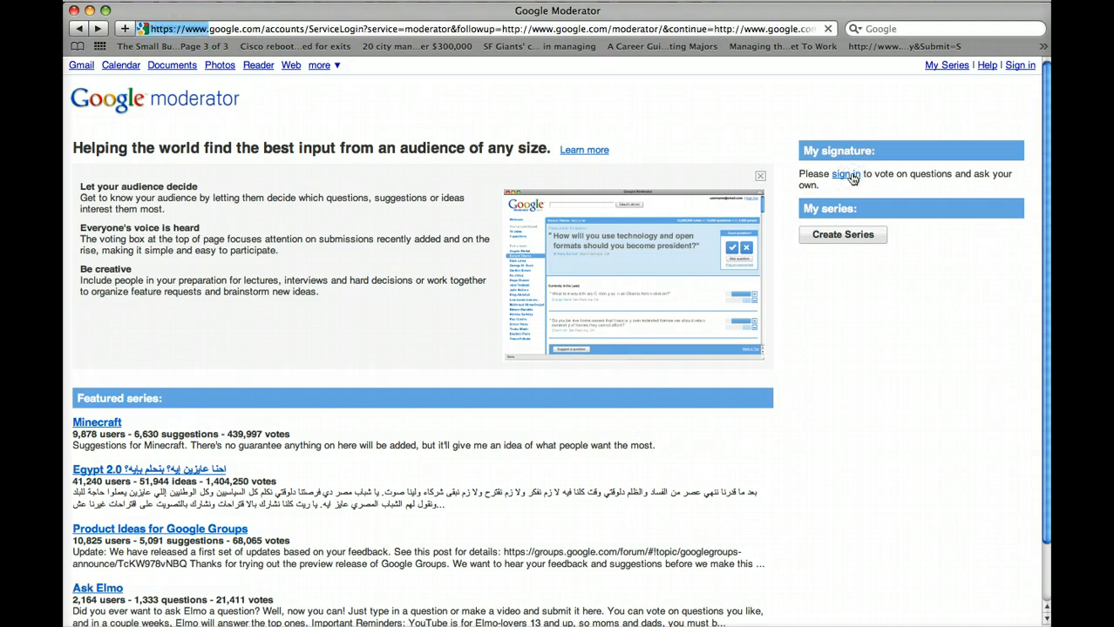
click(844, 173)
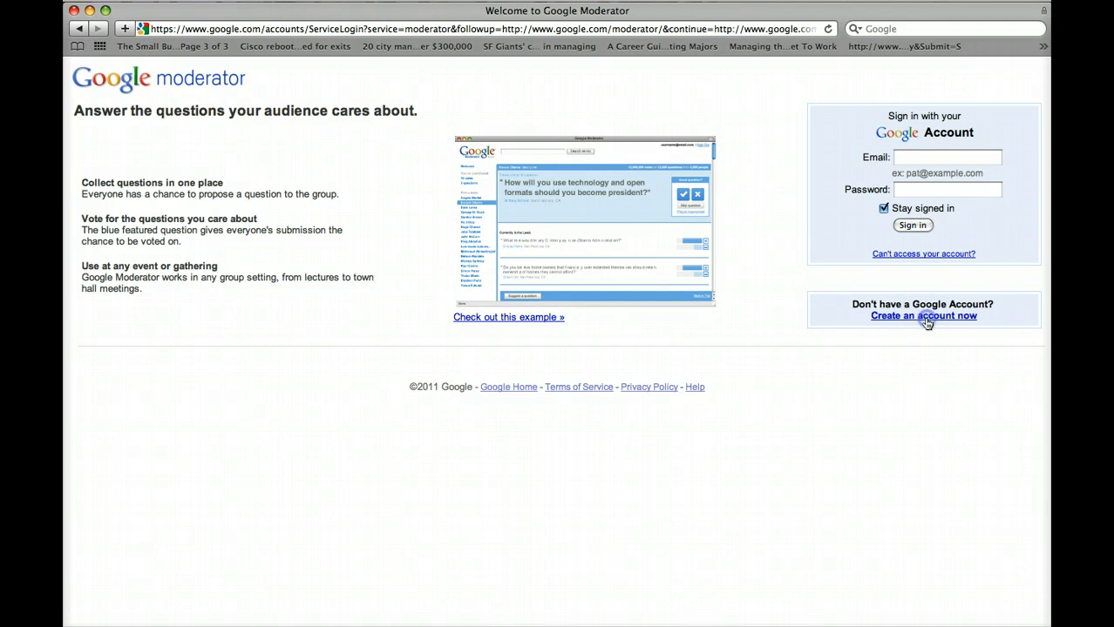
Start a new Google account and enter the Yahoo email address beginning csueb4u
click(923, 315)
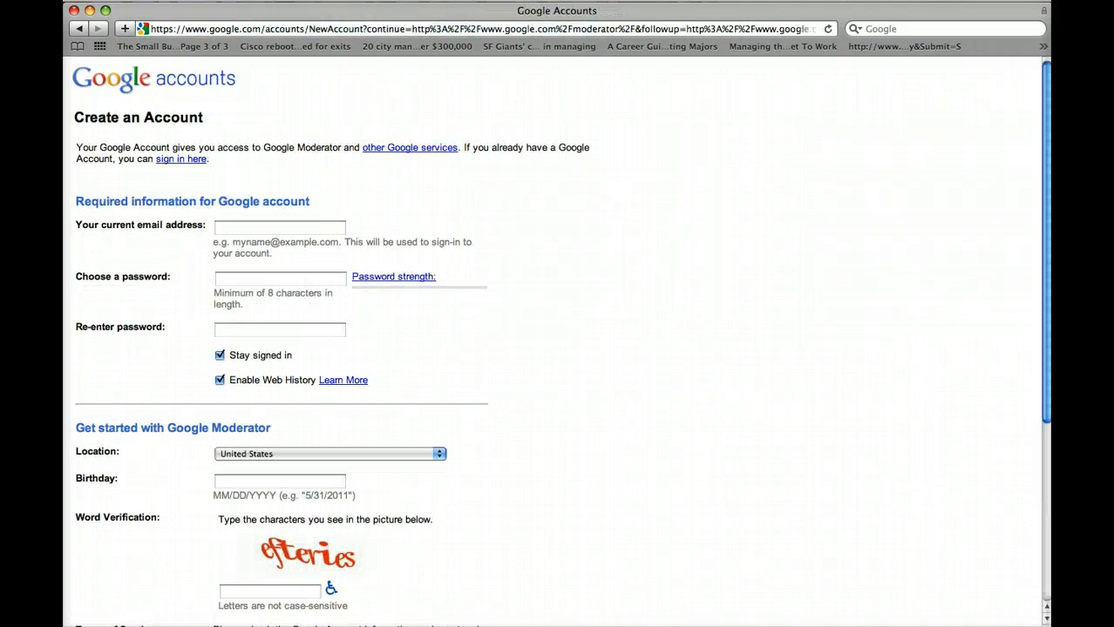
click(279, 227)
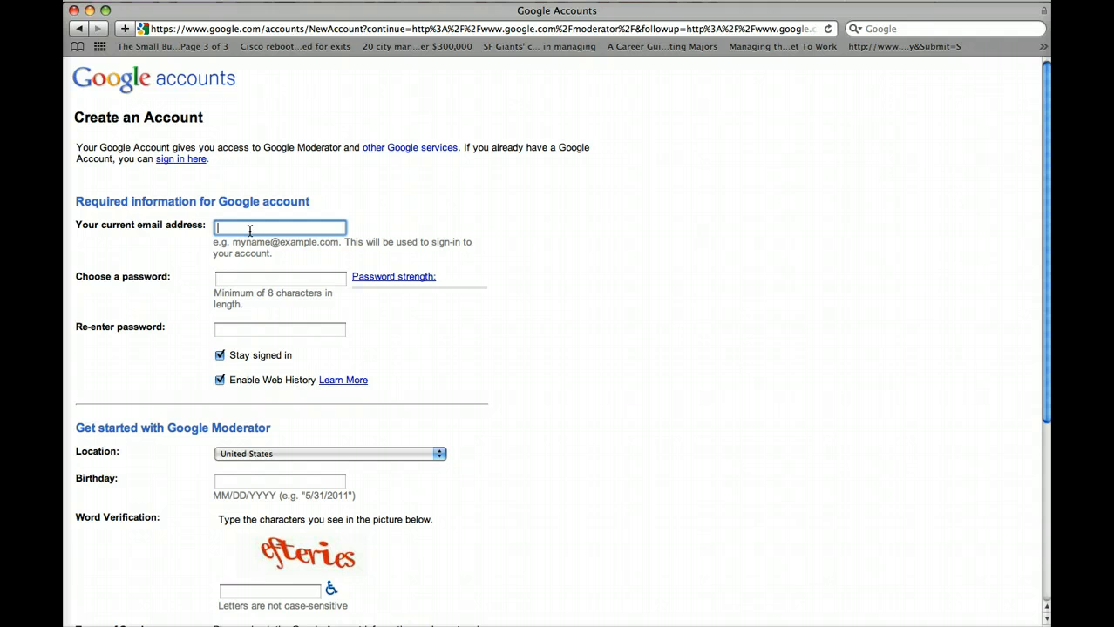
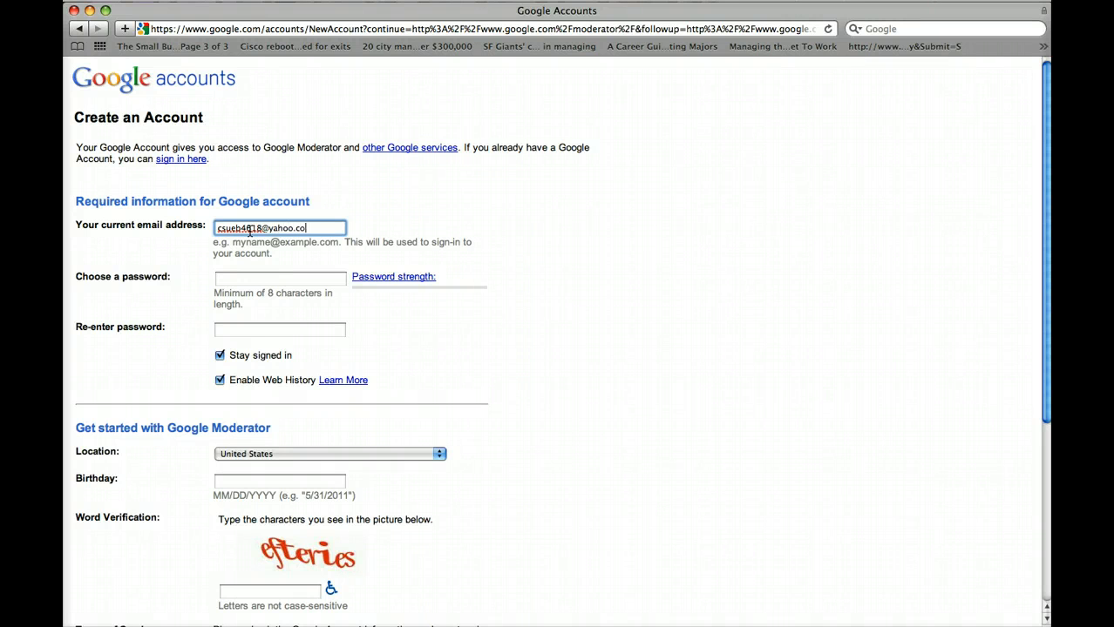
click(279, 278)
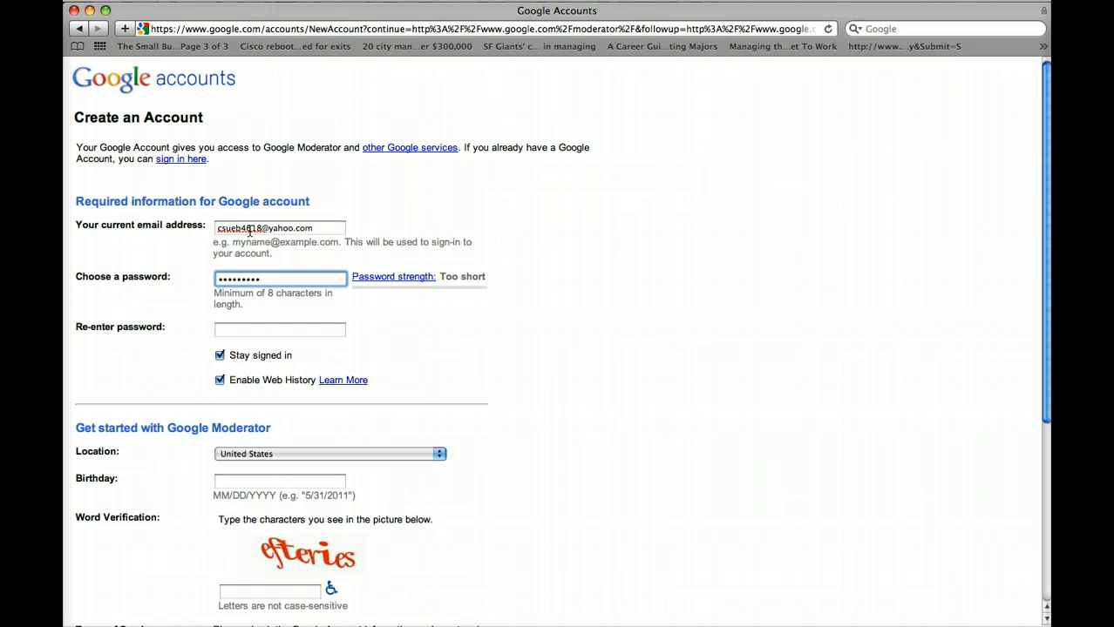
click(279, 329)
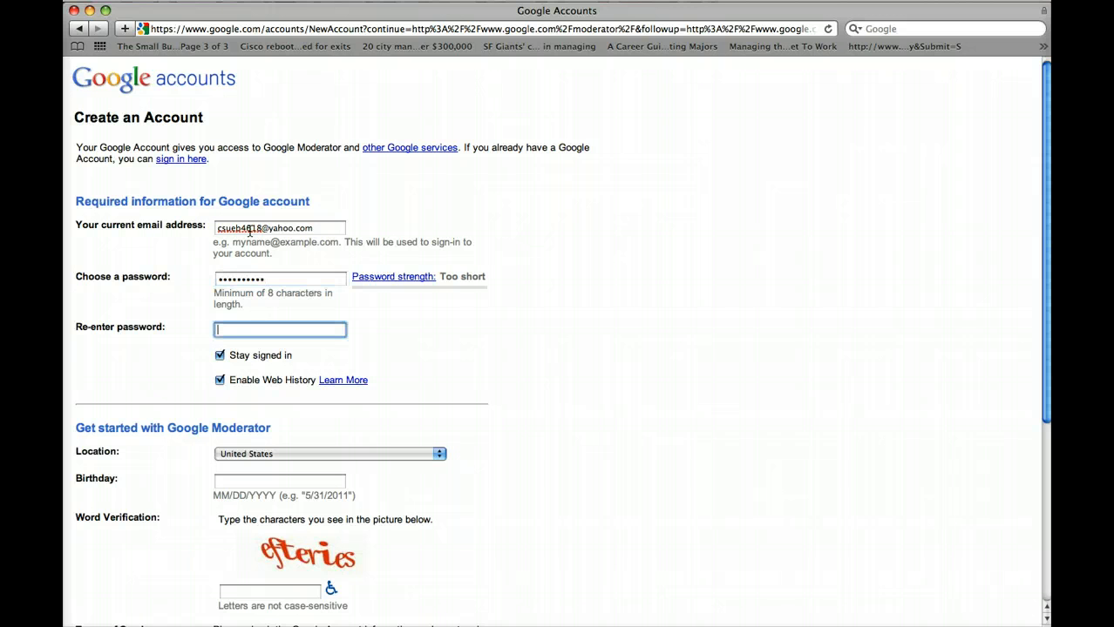
text(••)
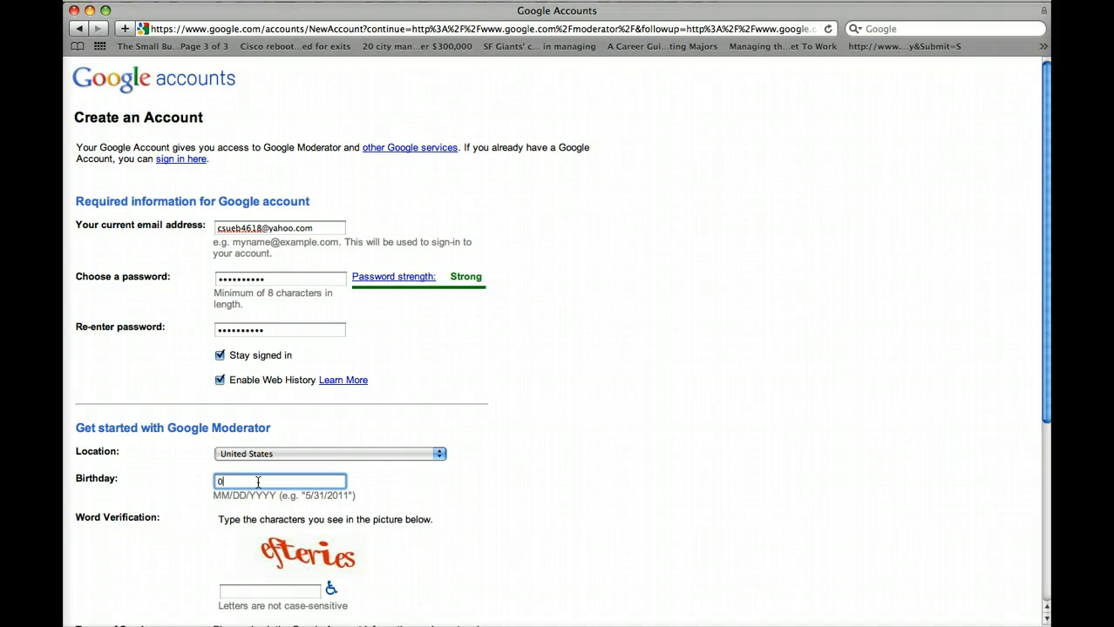
text(1/01/1987)
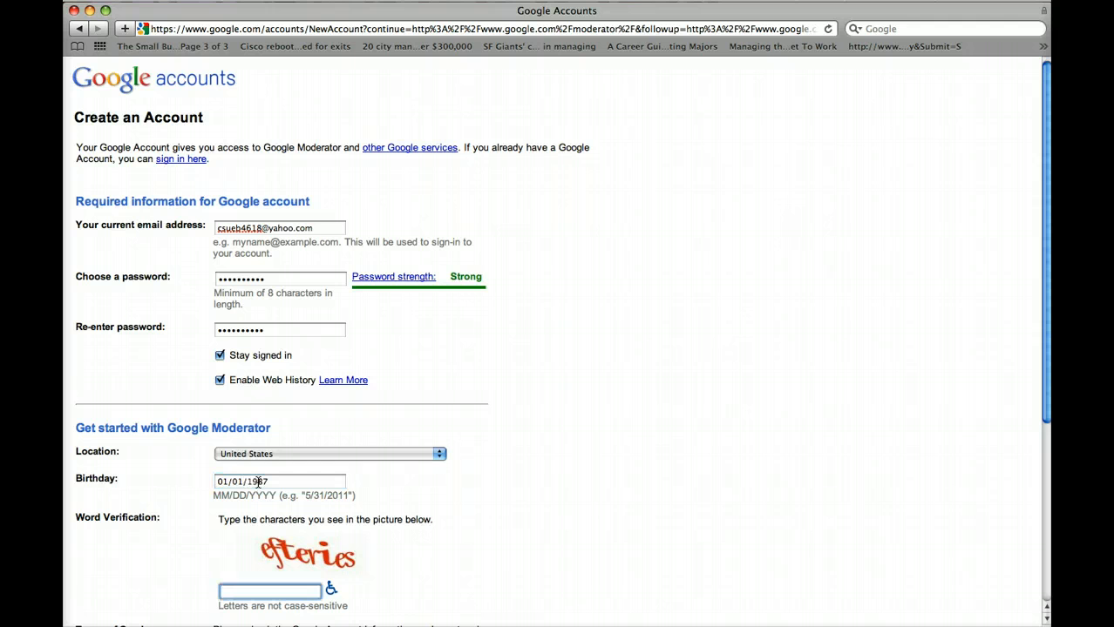
text(efrt)
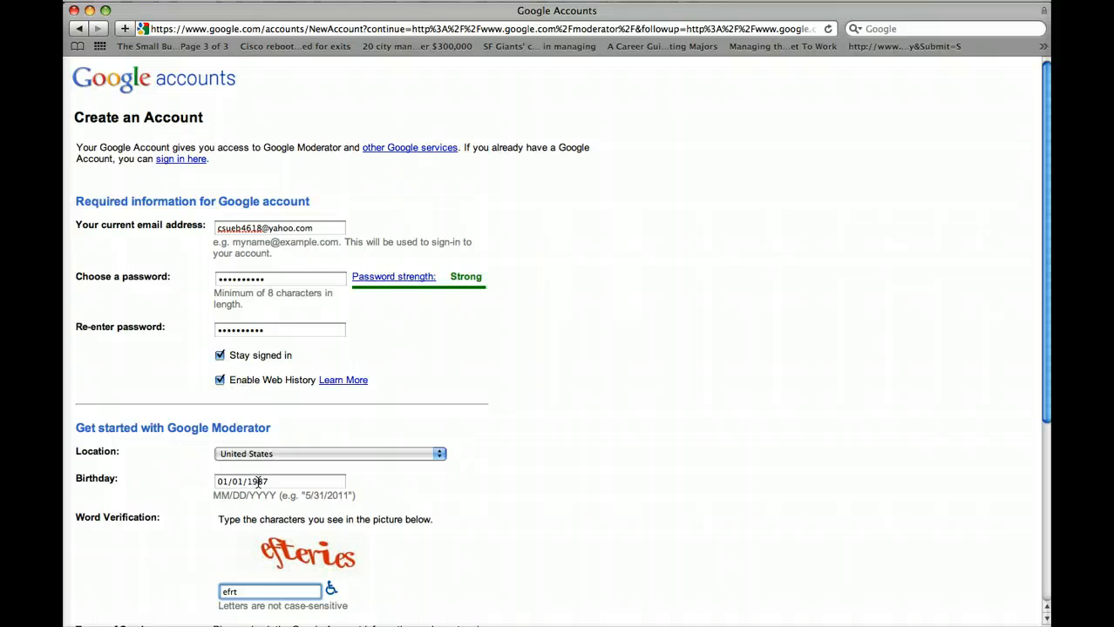
key(Backspace)
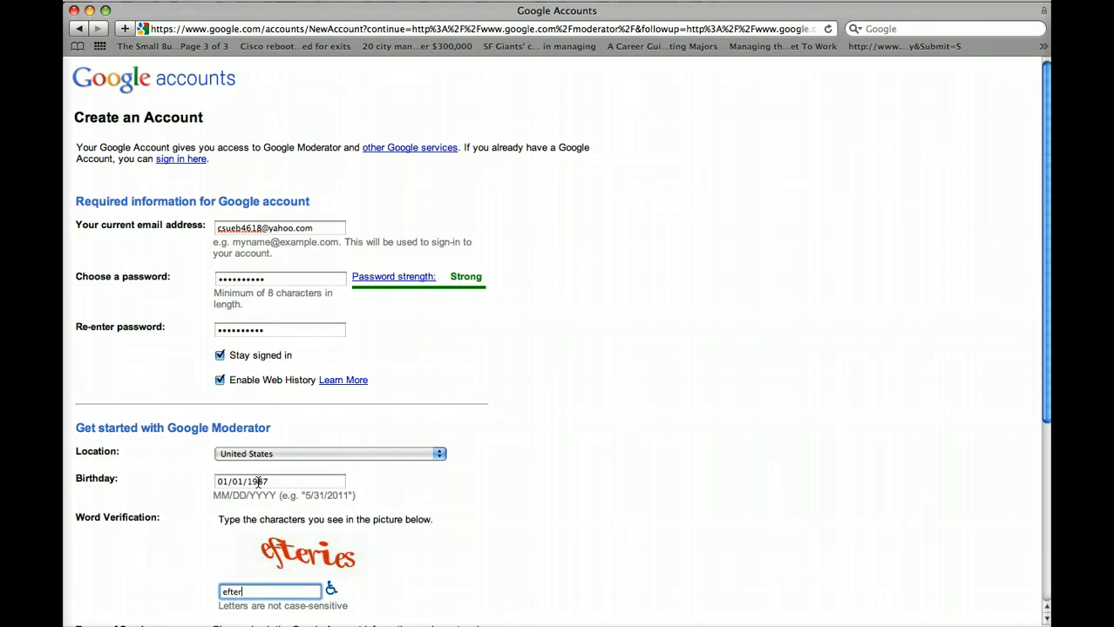
key(Backspace)
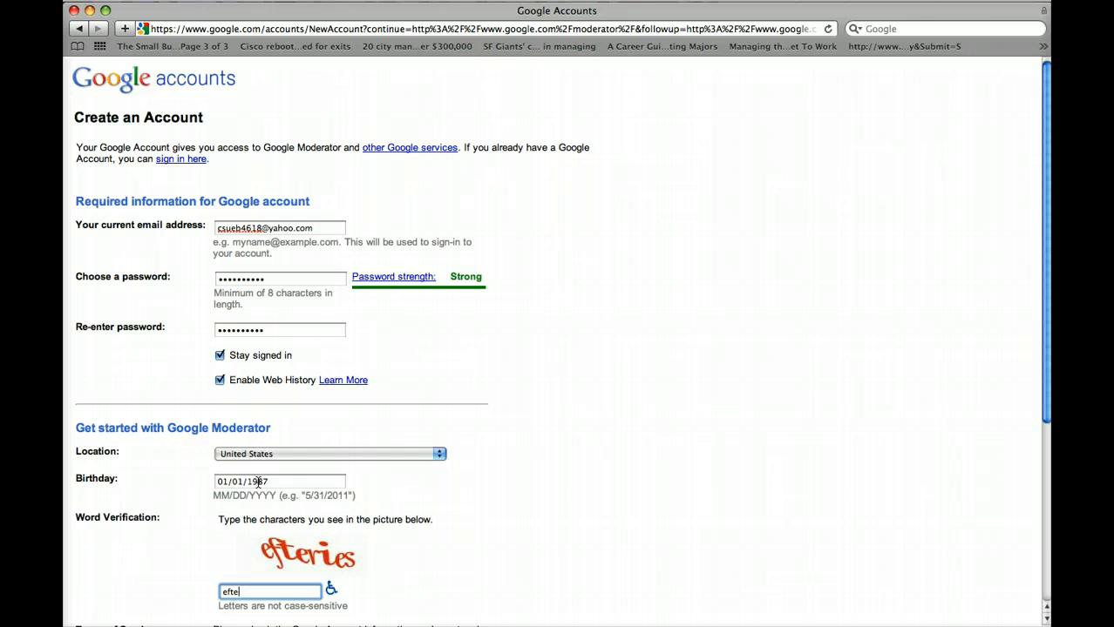
text(ries)
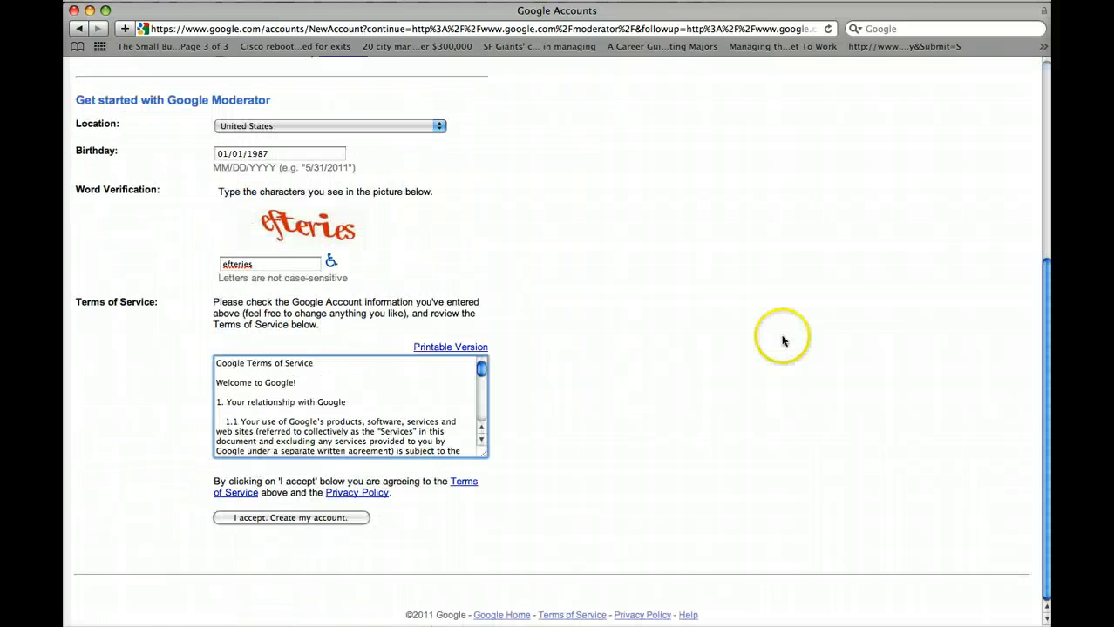
mouse_move(259, 477)
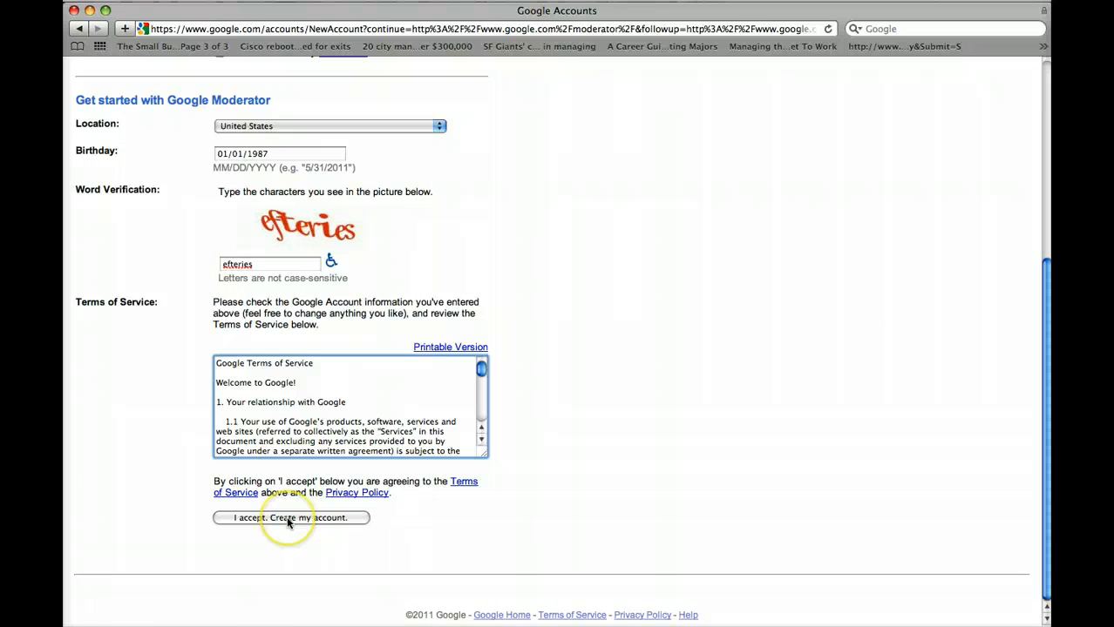
Accept the Terms of Service to create the Google account
click(291, 518)
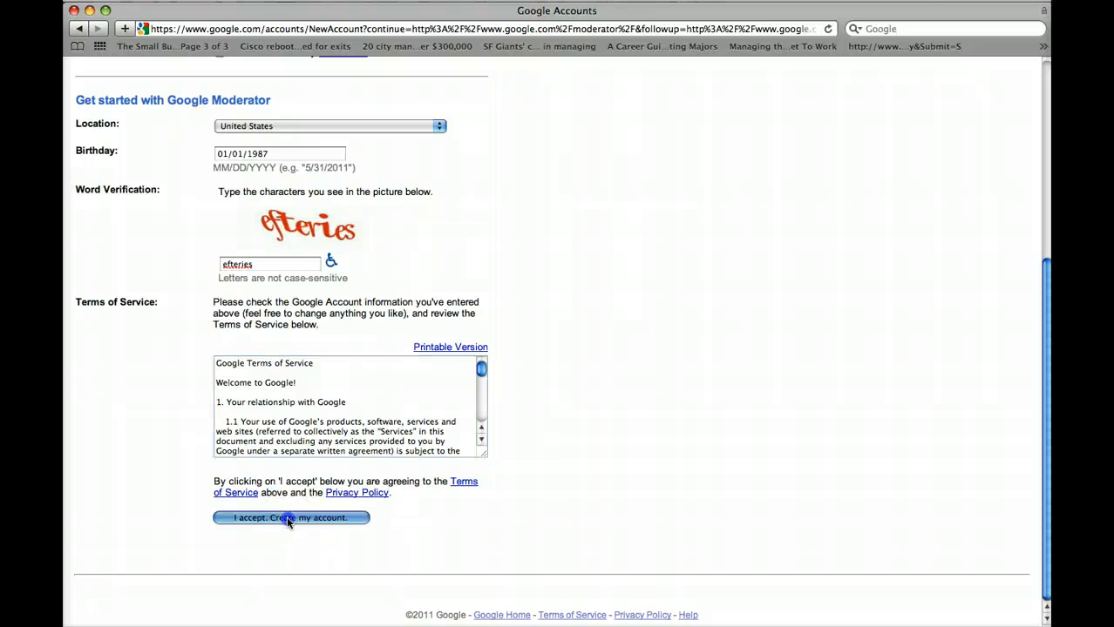
click(290, 518)
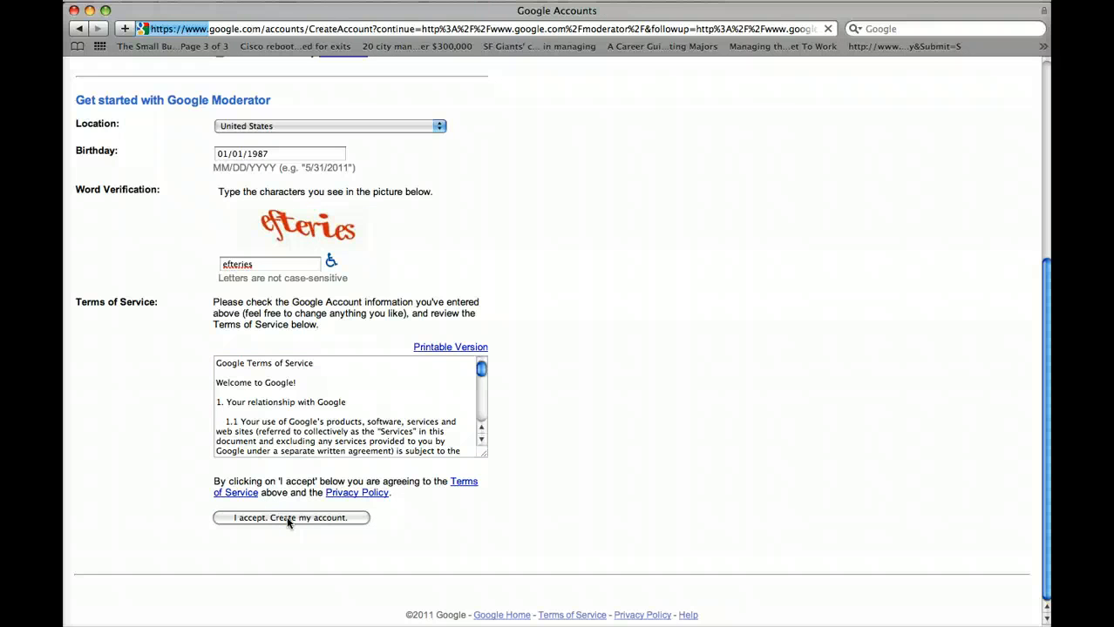
click(290, 518)
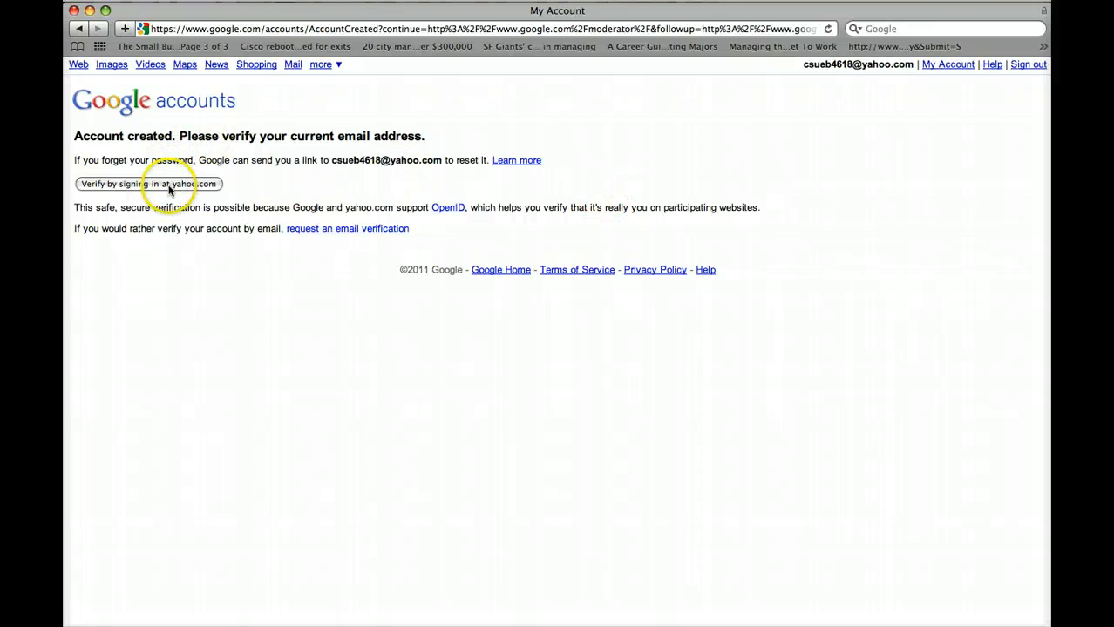
Start email verification by signing in at yahoo.com
click(147, 184)
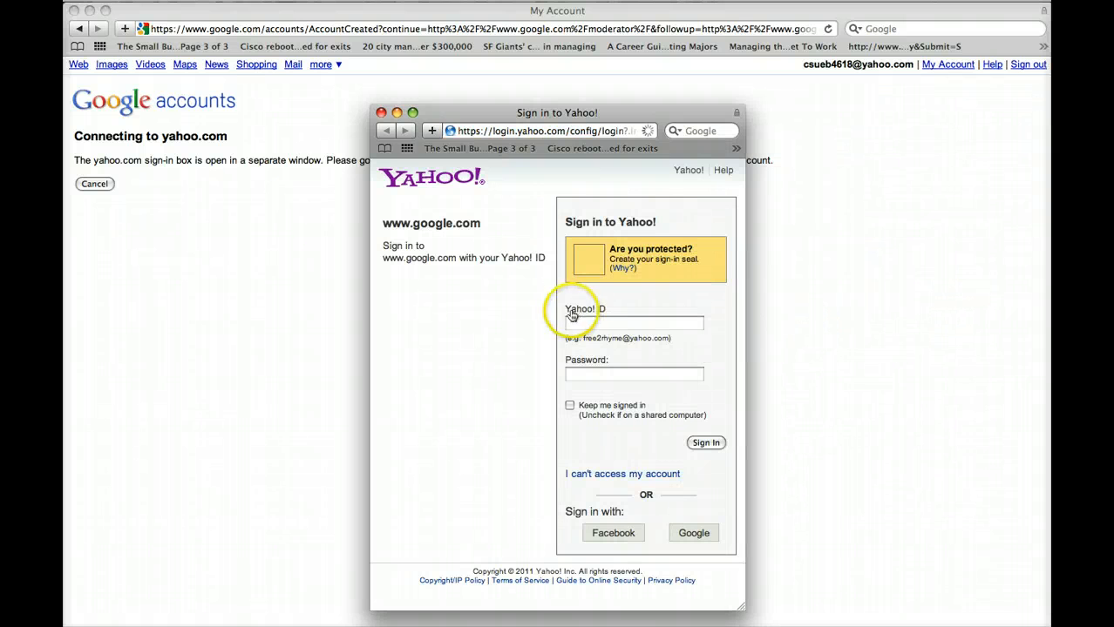
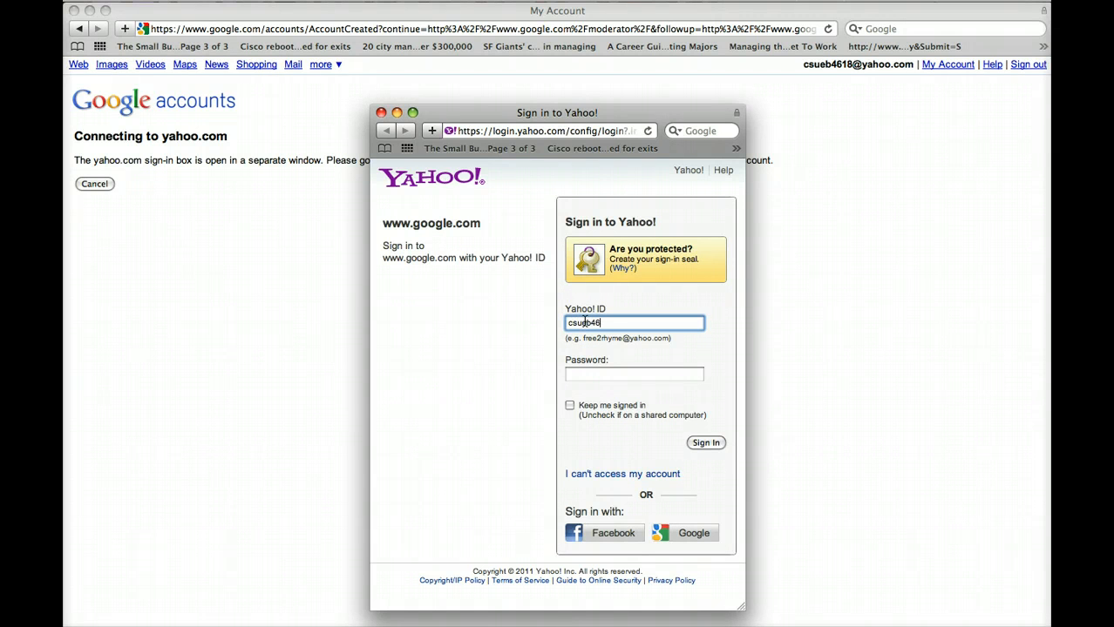
Sign in to Yahoo with the Yahoo ID and password
click(635, 374)
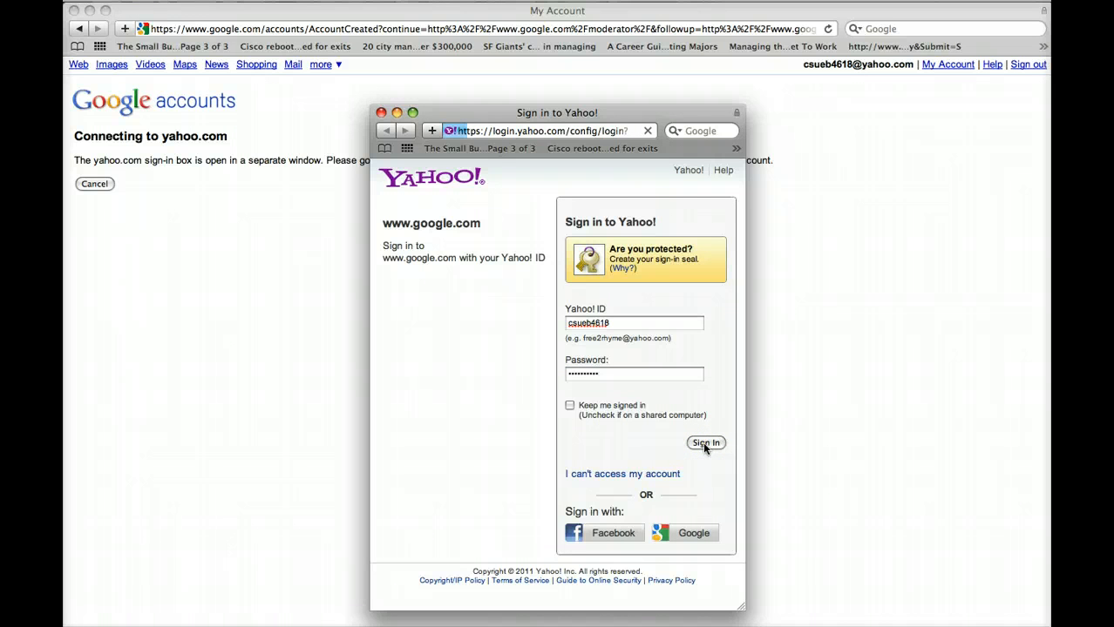
click(705, 443)
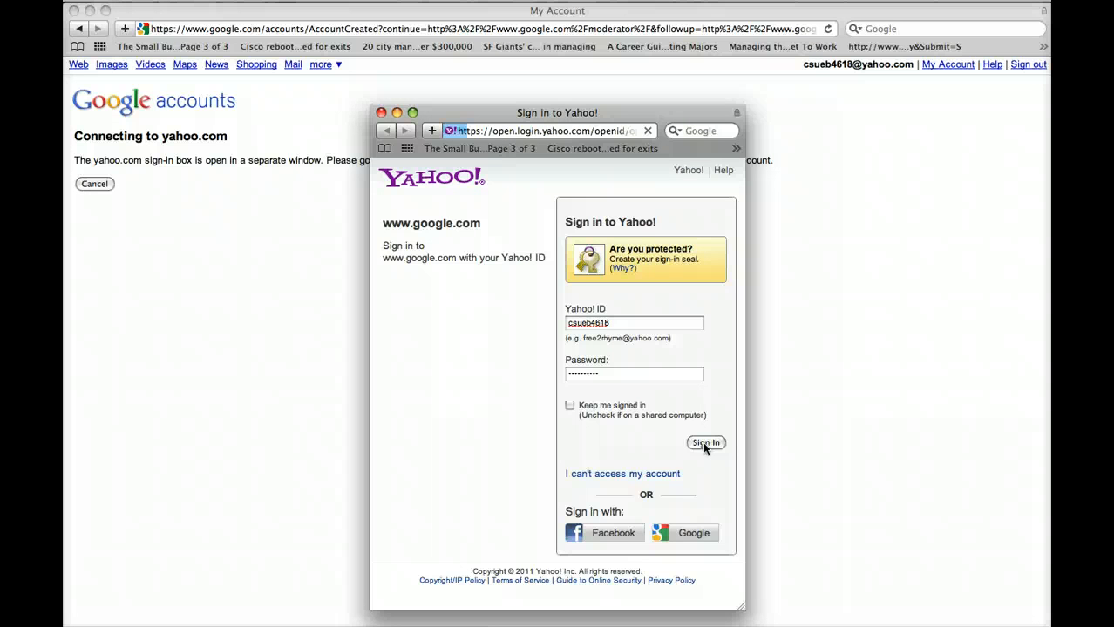
click(706, 442)
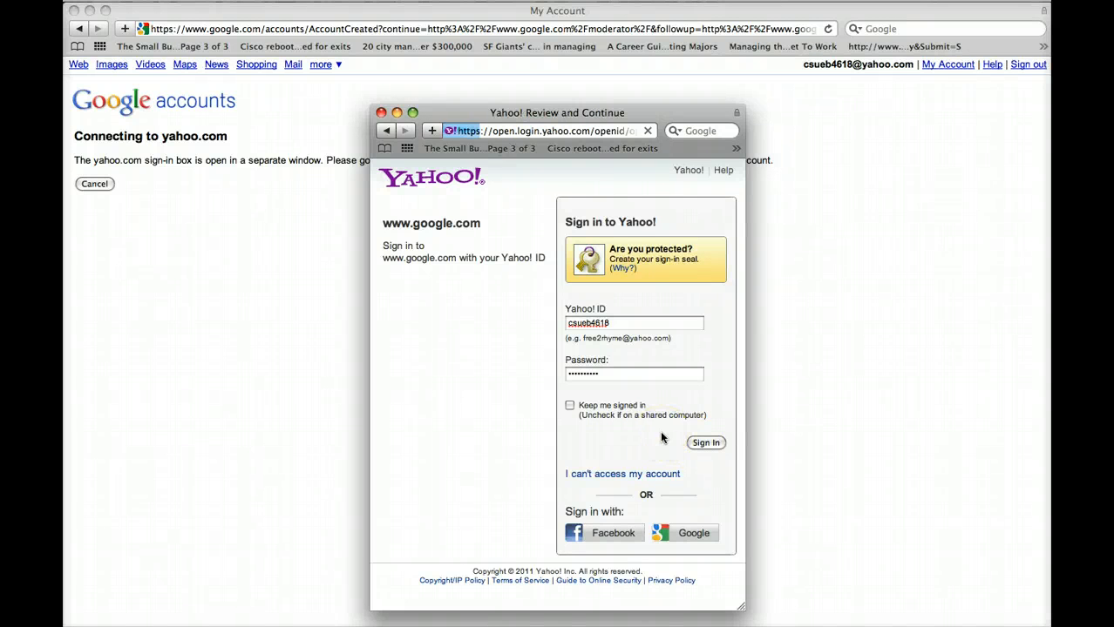
click(706, 443)
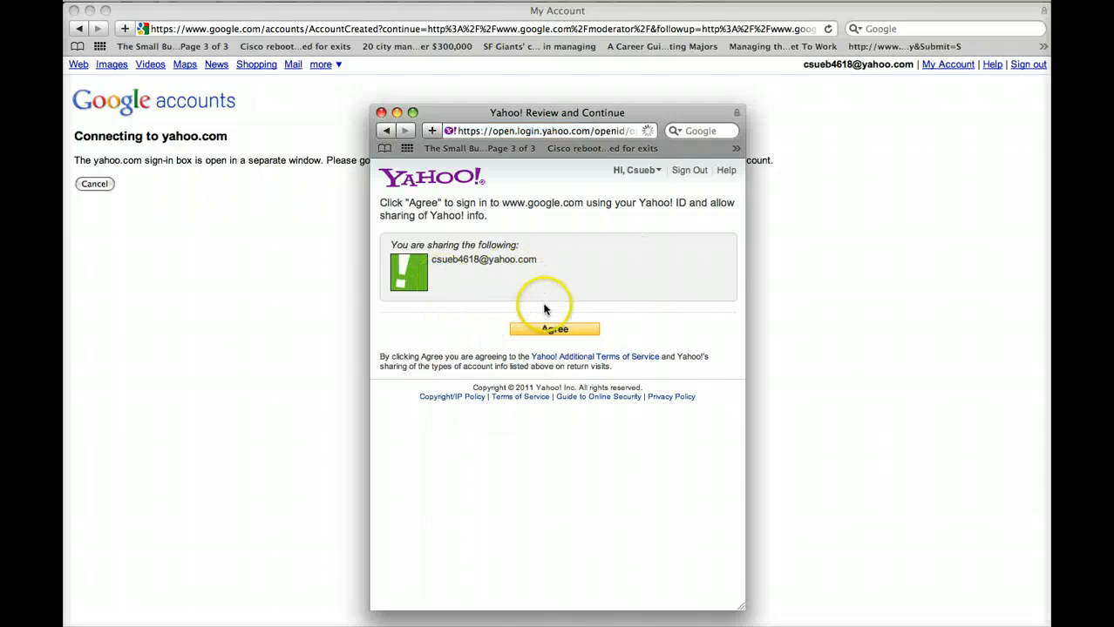
click(554, 329)
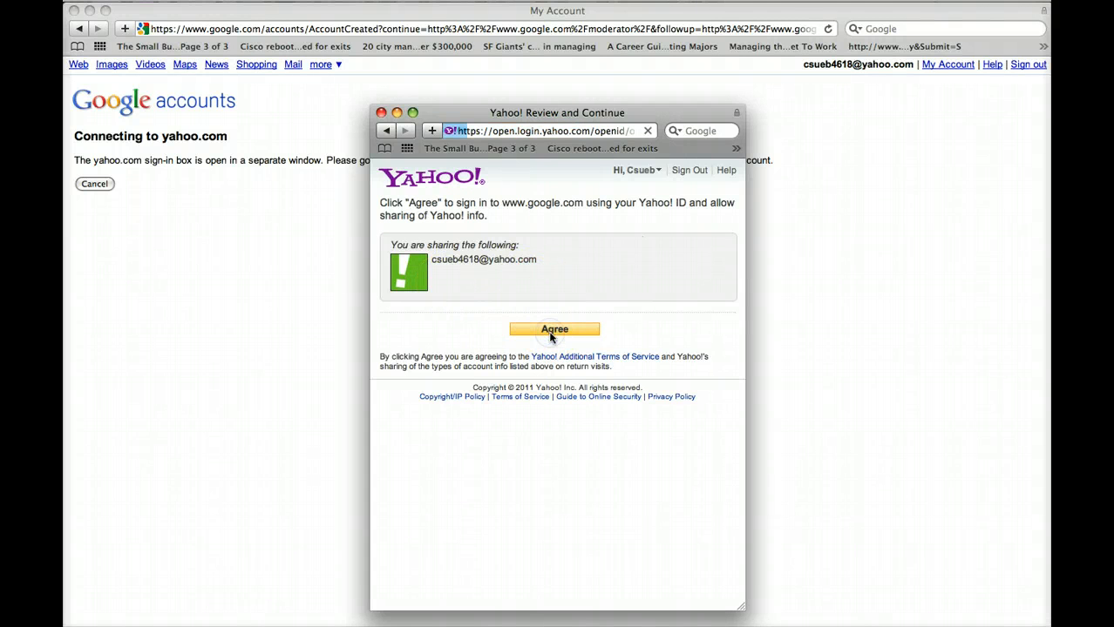
click(554, 329)
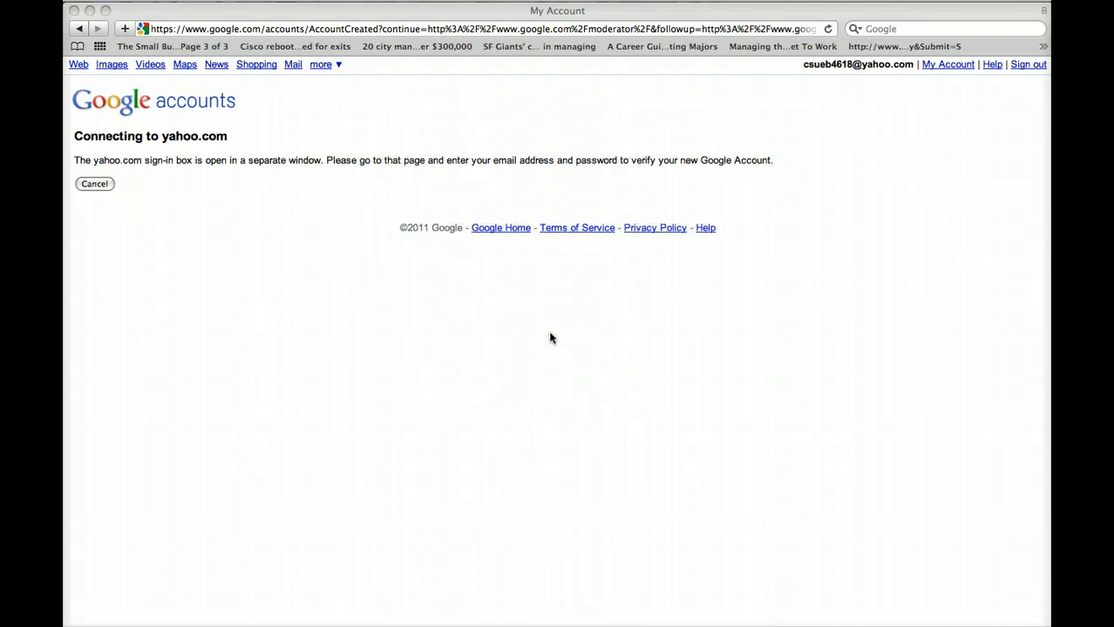